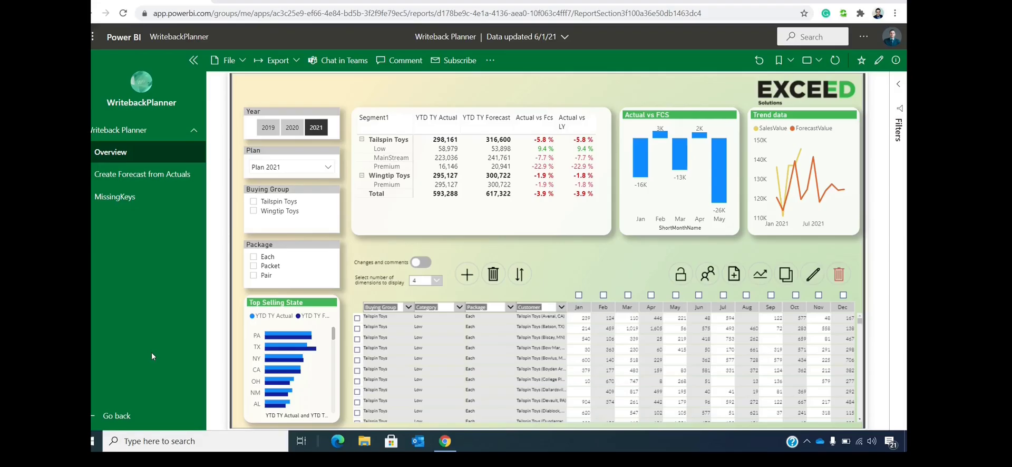
mouse_move(774, 179)
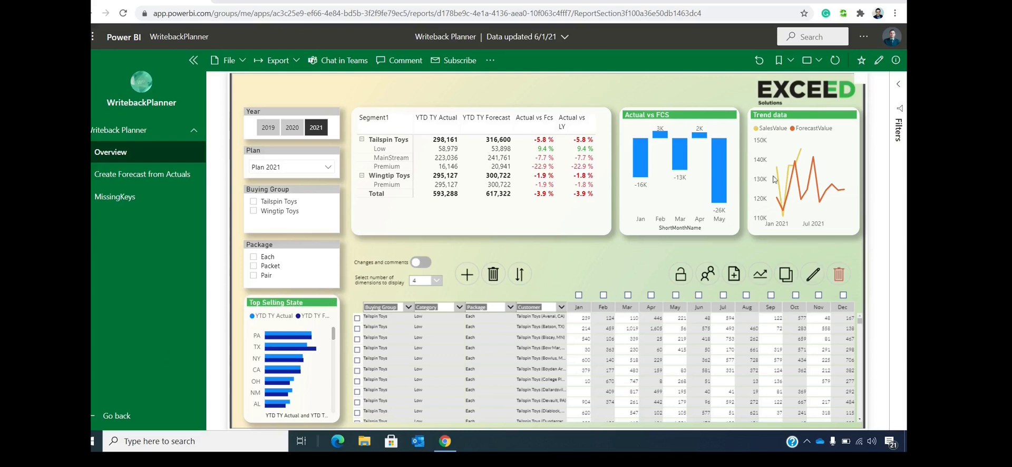
mouse_move(291, 393)
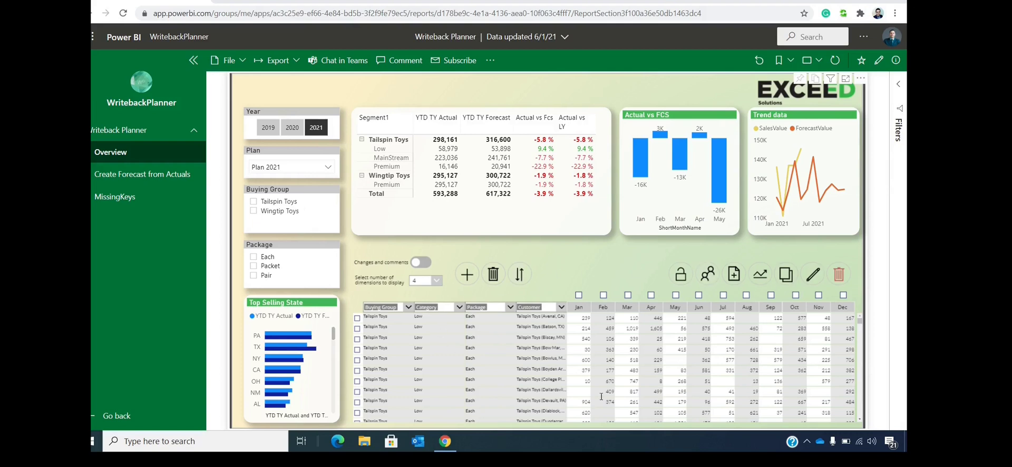
mouse_move(585, 291)
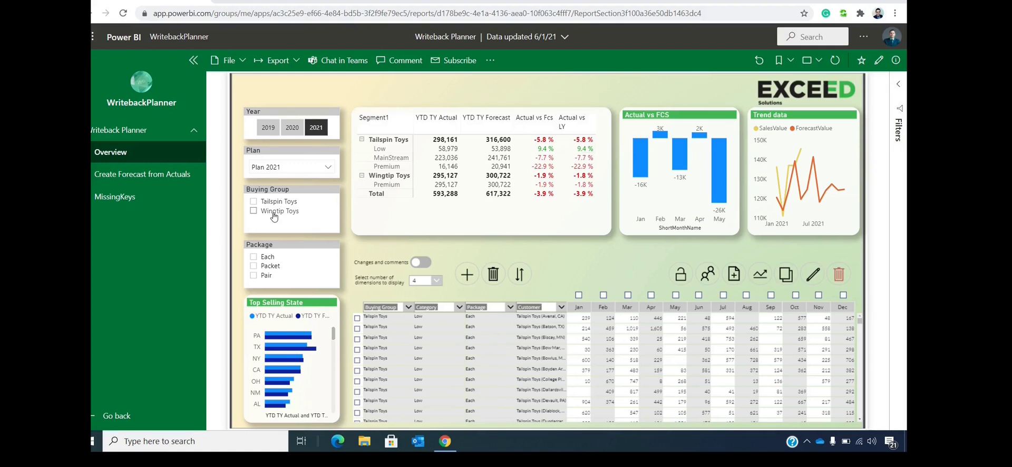
Step: Filter the report to the Wingtip Toys buying group and the Each package
click(253, 210)
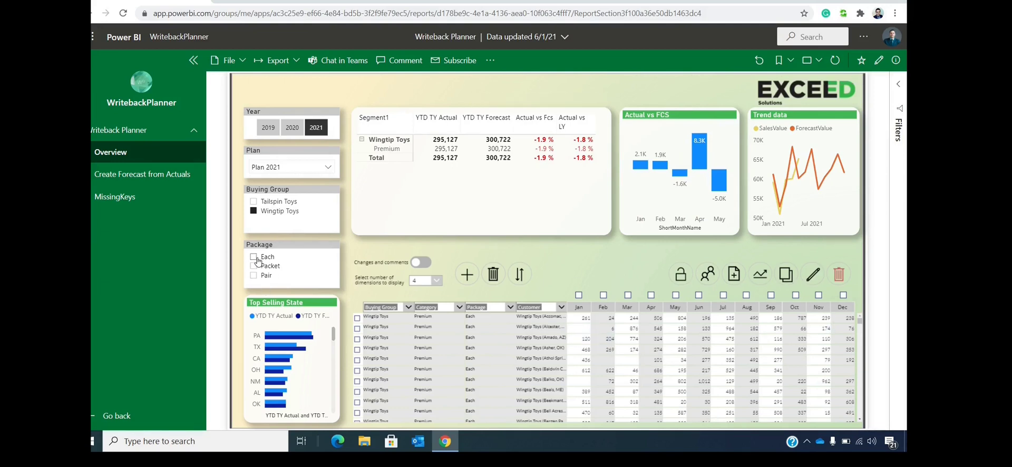
click(254, 256)
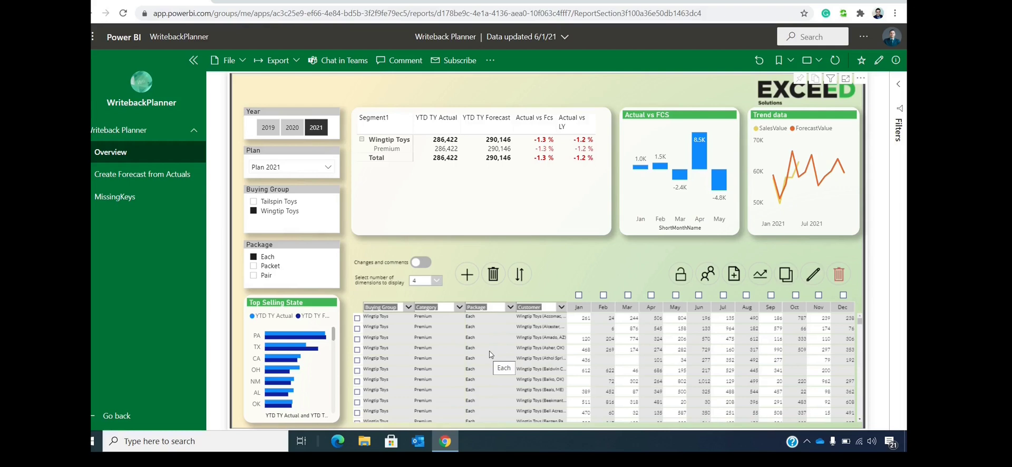
Step: Enter 10000 as the first Wingtip Toys customer's January forecast and save it
click(584, 317)
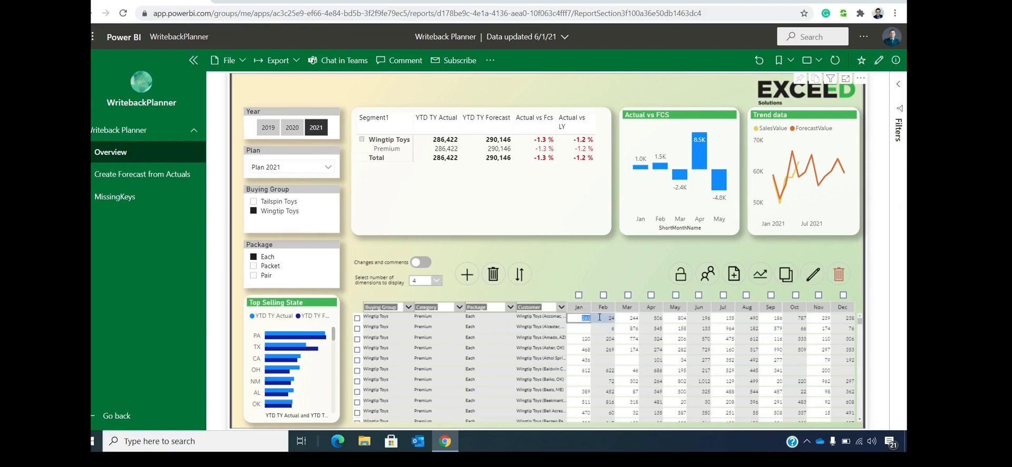
click(584, 359)
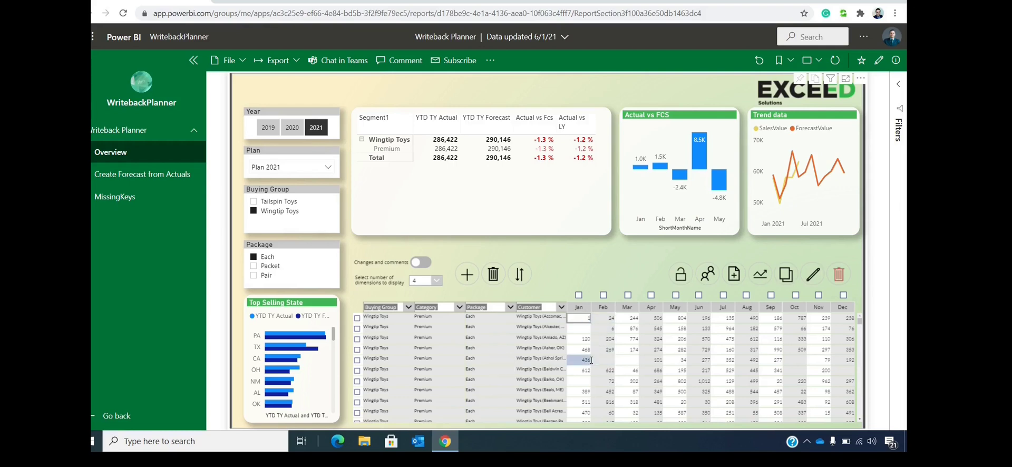
text(10000)
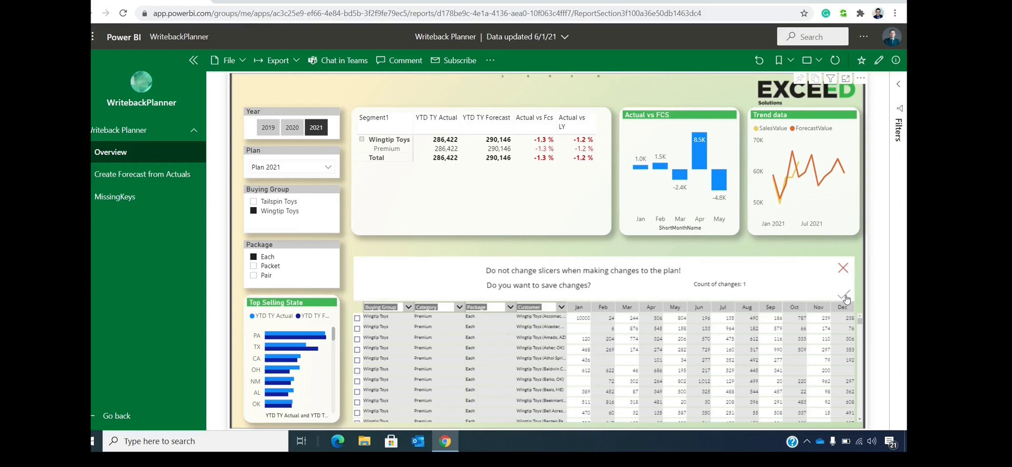
click(847, 295)
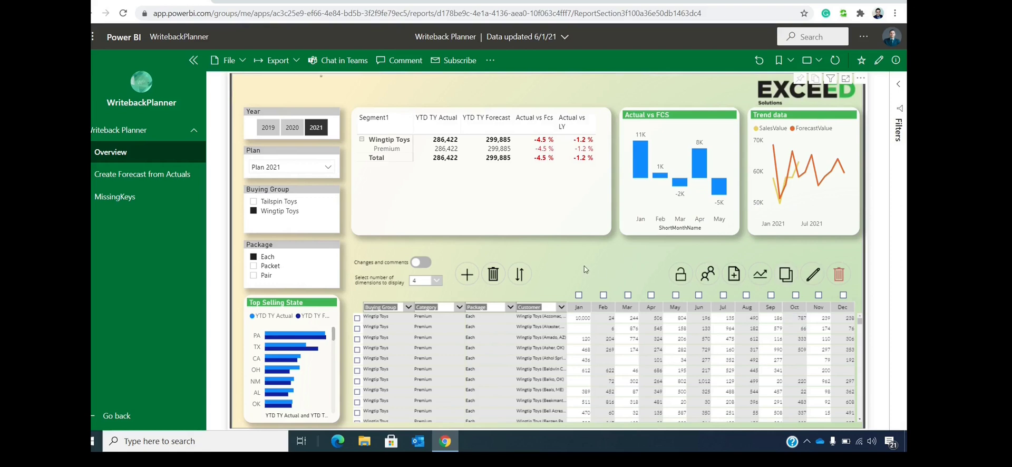
Step: Select the first two Wingtip Toys customer rows for bulk forecast adjustment
click(674, 338)
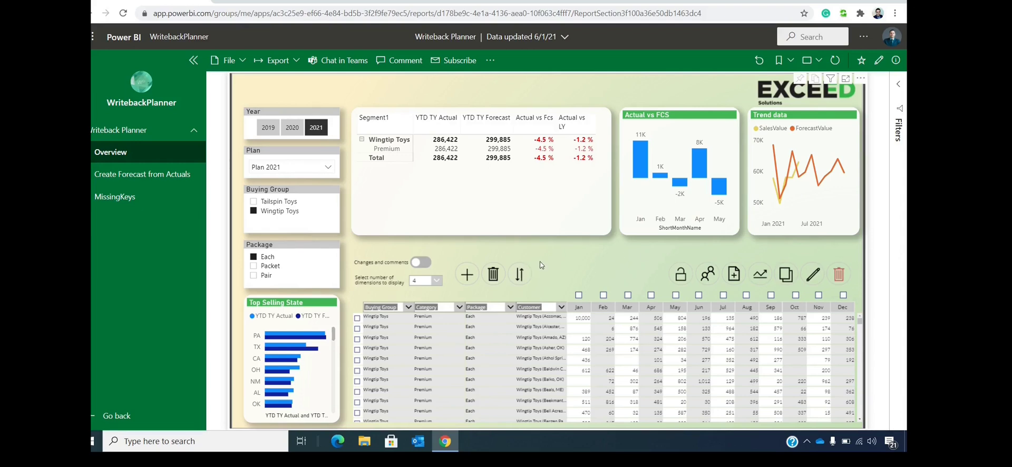
mouse_move(396, 355)
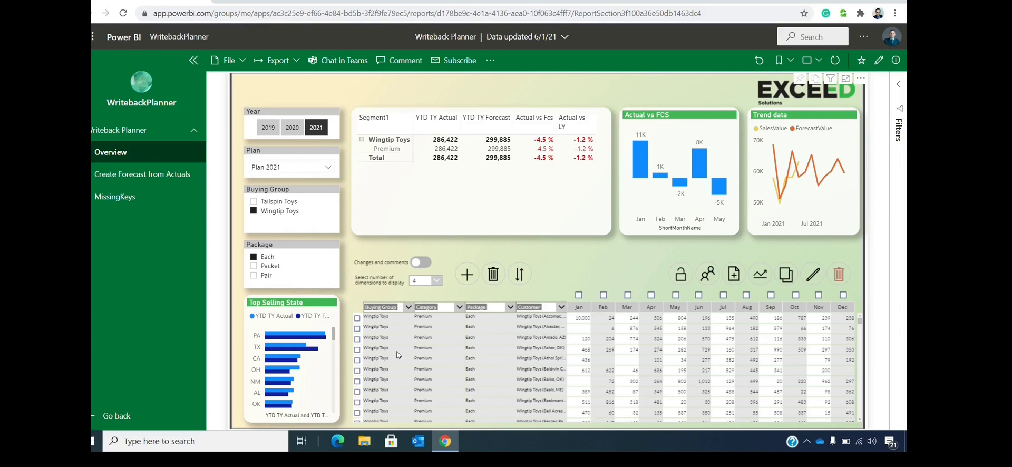
click(357, 316)
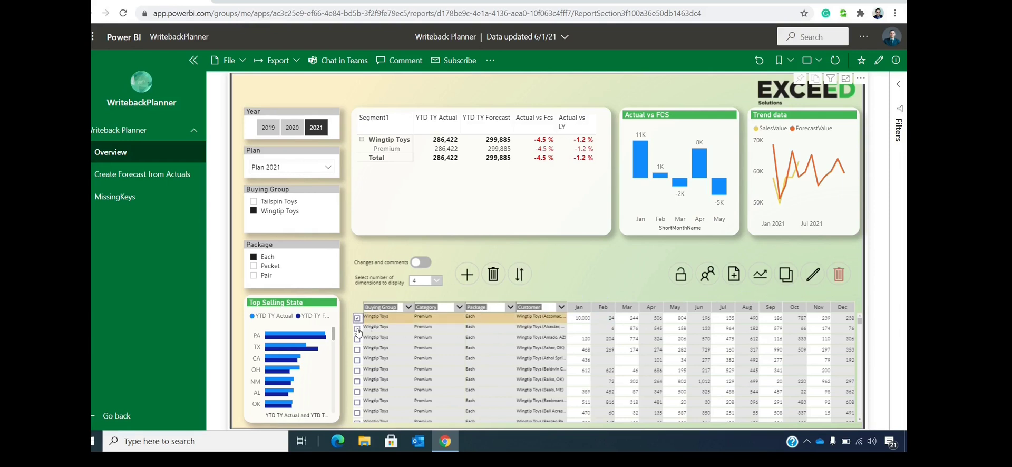
click(357, 339)
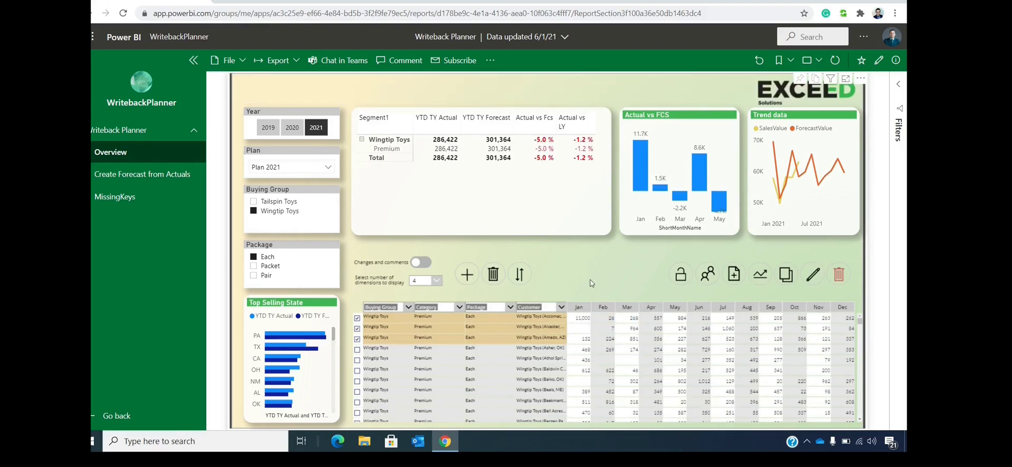
mouse_move(903, 316)
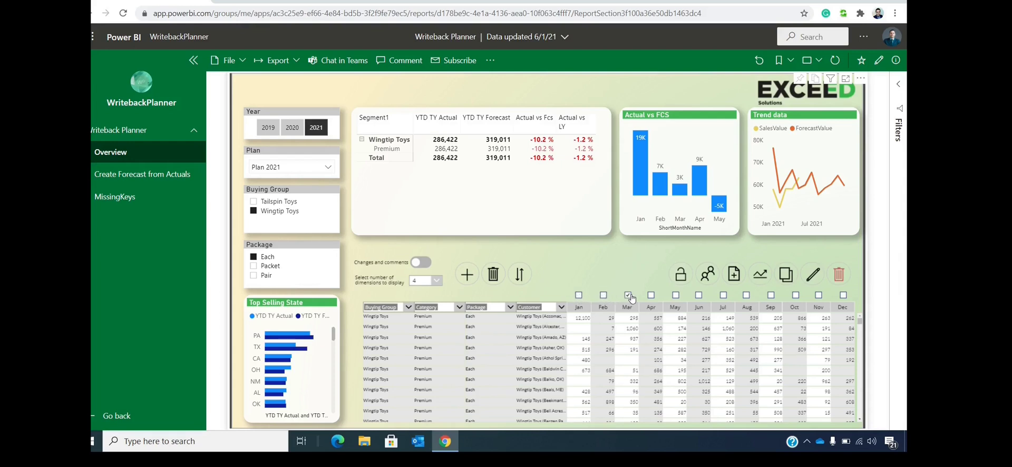
Step: Deselect the March column and turn on the Changes and comments display
click(629, 295)
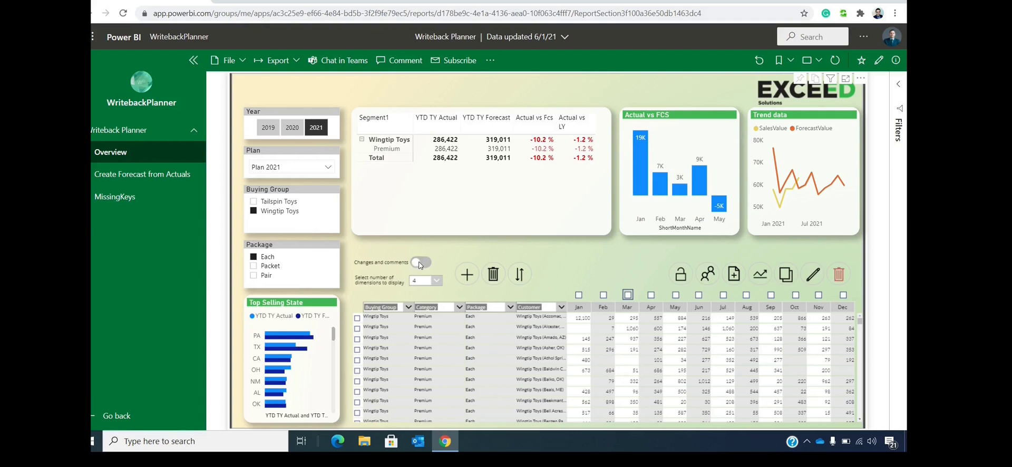
click(421, 262)
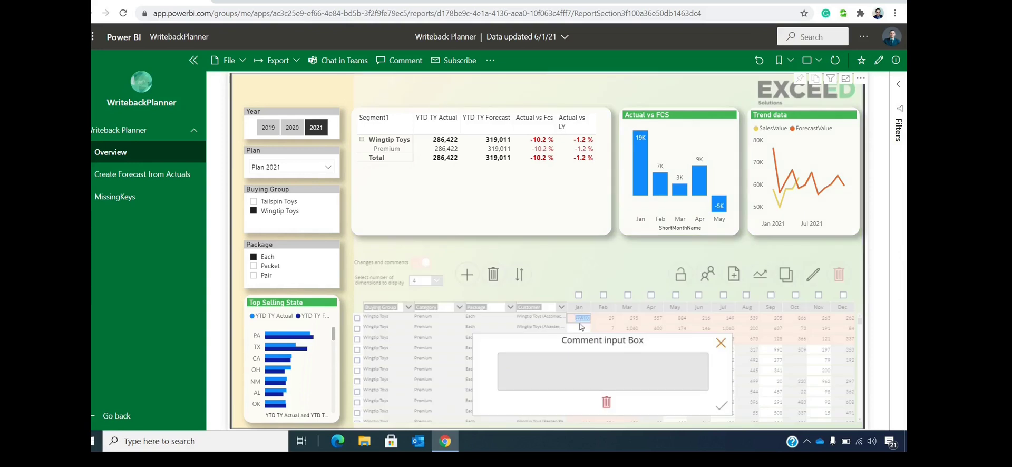
Step: Save the comment 'New Comment 1' on the first customer's January forecast value
click(602, 371)
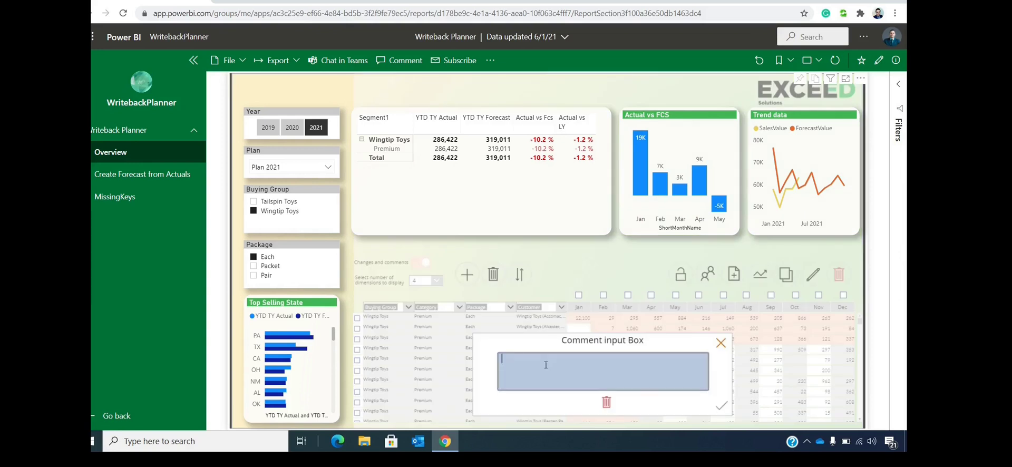
text(New Comment 1)
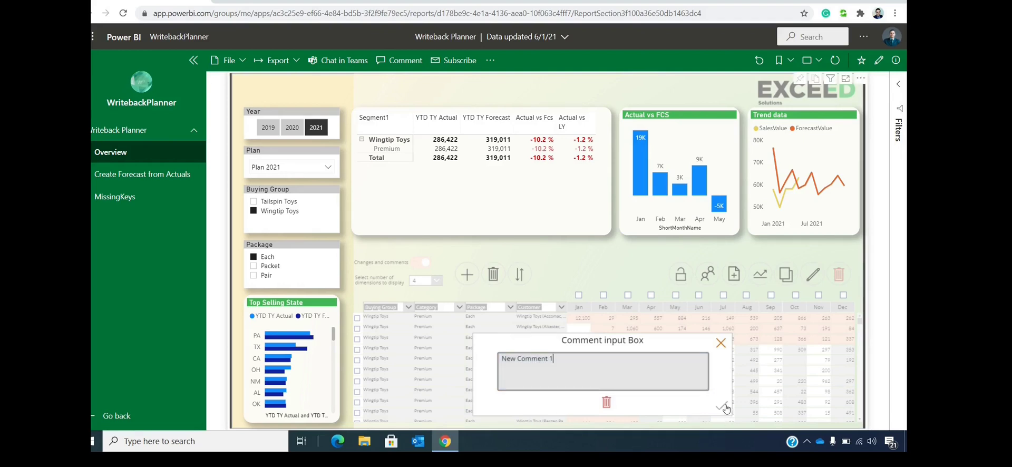
click(724, 408)
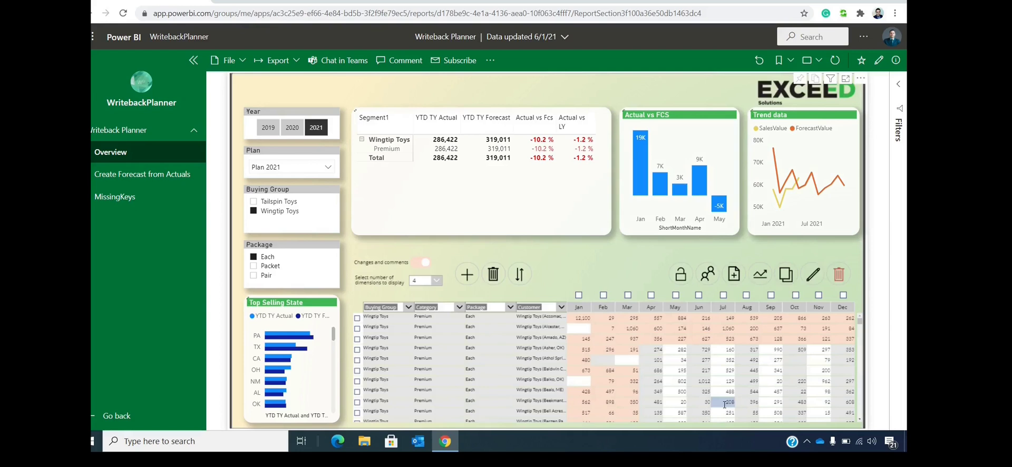
click(579, 318)
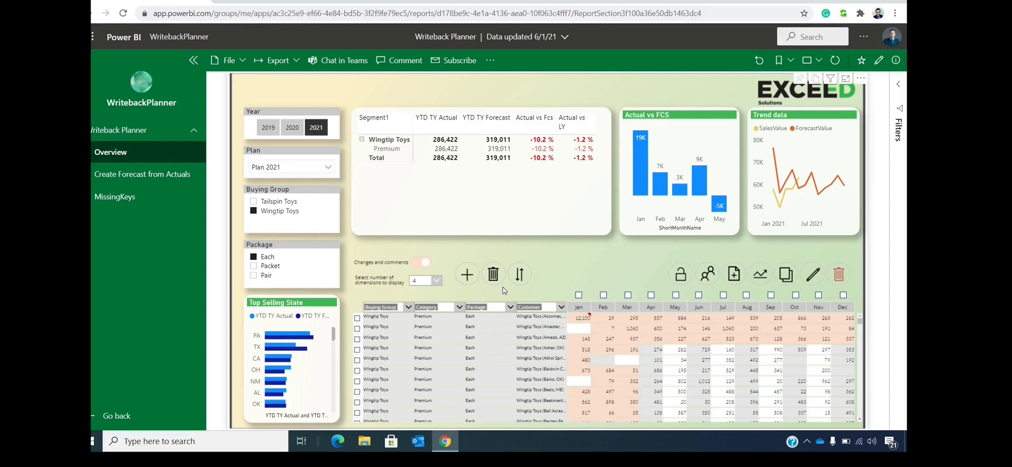
mouse_move(651, 270)
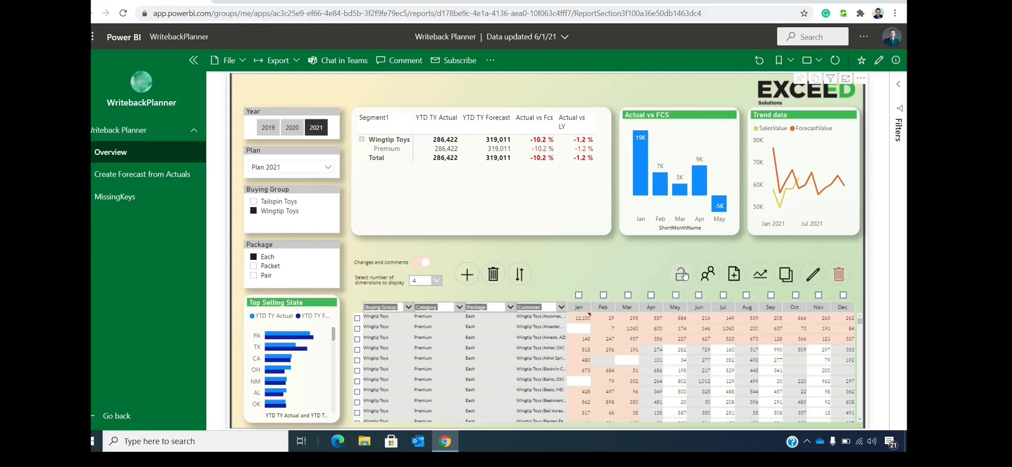
mouse_move(682, 274)
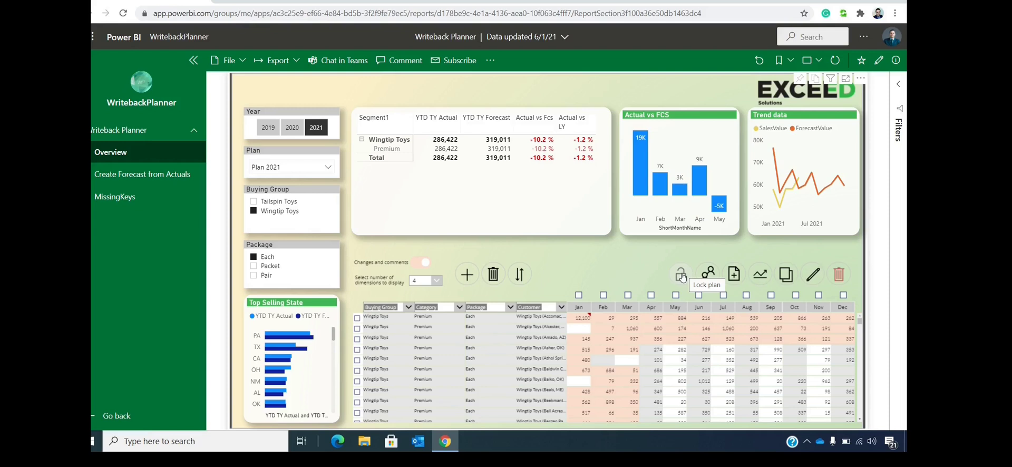
mouse_move(709, 271)
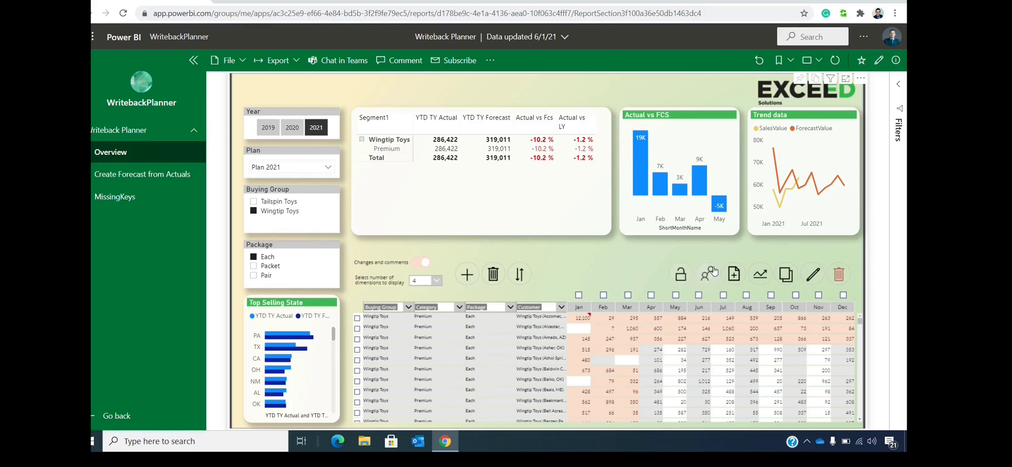
click(708, 273)
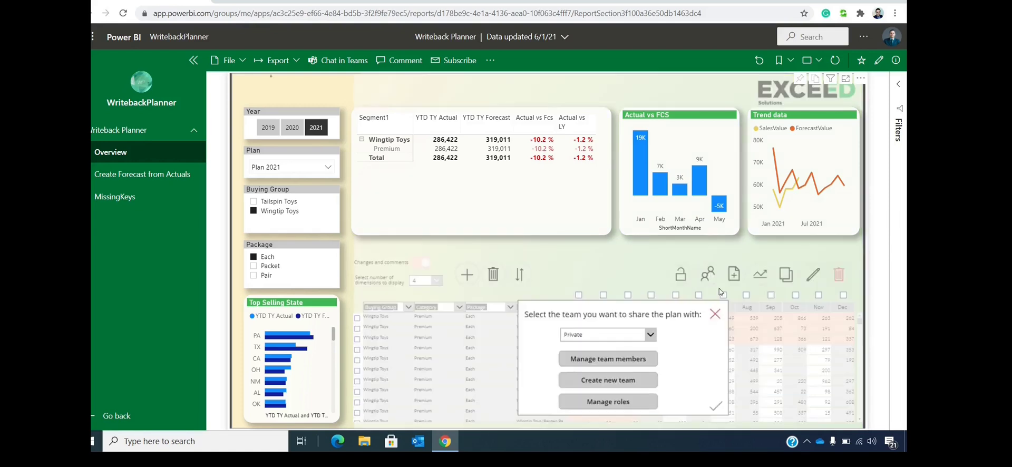
mouse_move(559, 340)
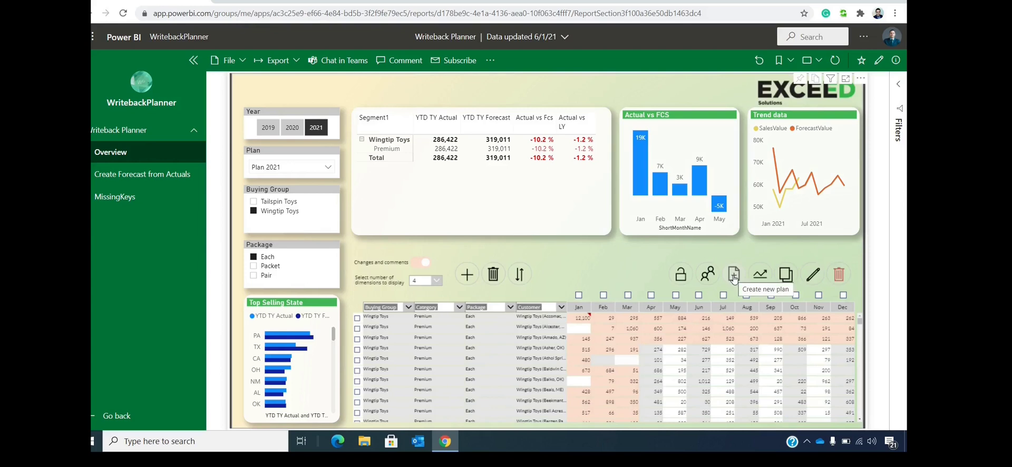
mouse_move(760, 273)
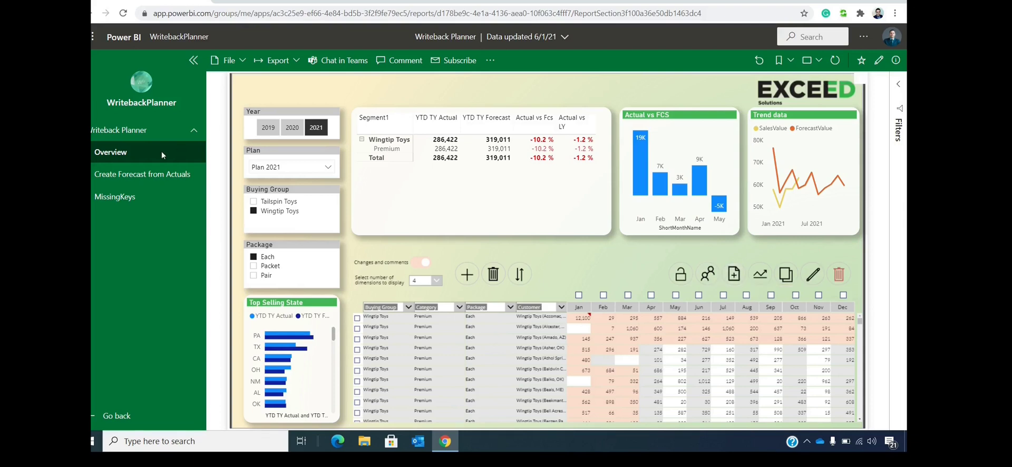
Step: Navigate to the Create Forecast from Actuals page listing 2020 actuals
click(144, 174)
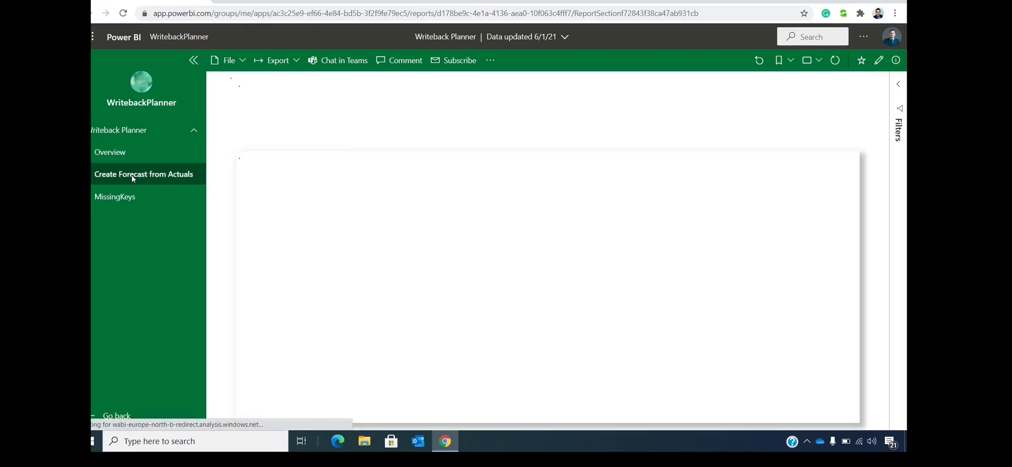
click(143, 174)
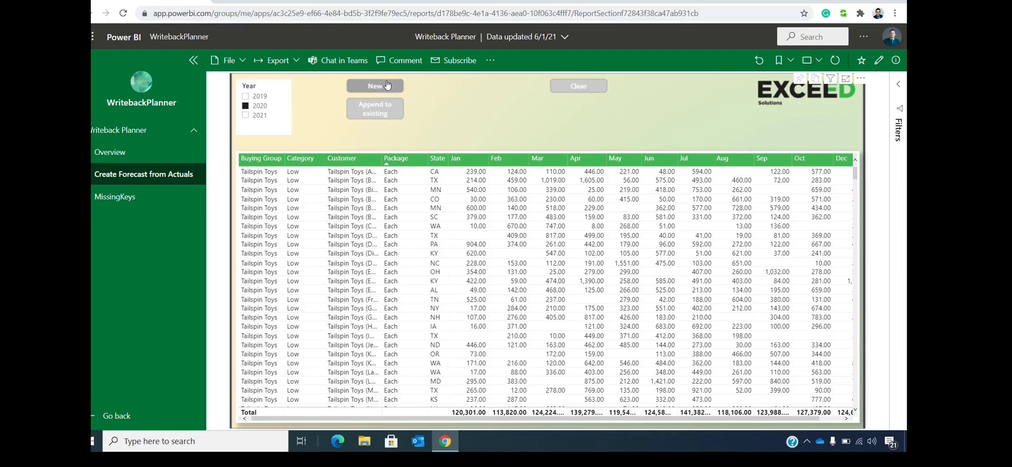
Step: Start a new plan named NewForecast 2021 with plan year 2021 and request a save to database
click(374, 86)
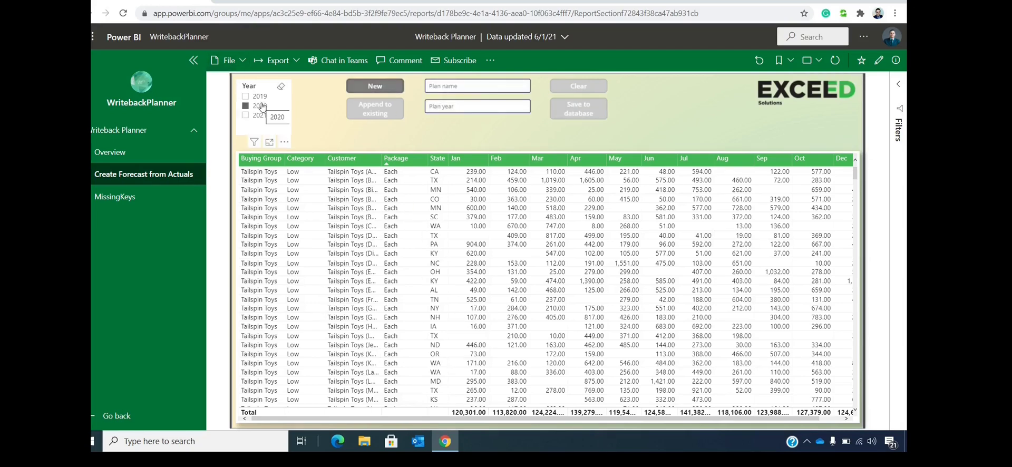
click(477, 86)
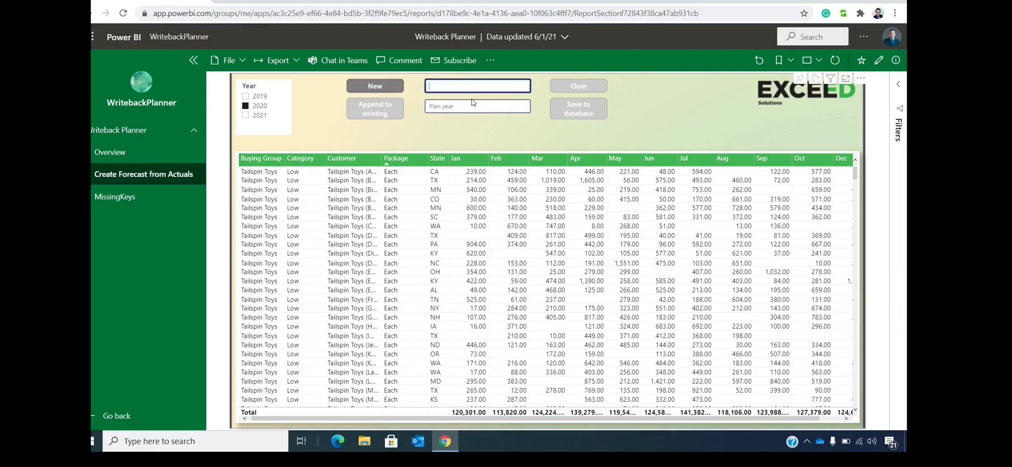
text(NewForecast)
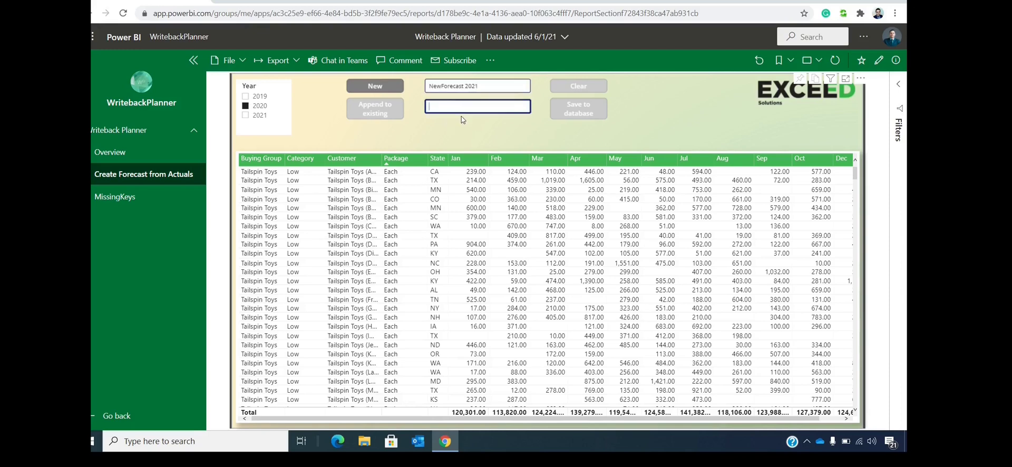
text(2021)
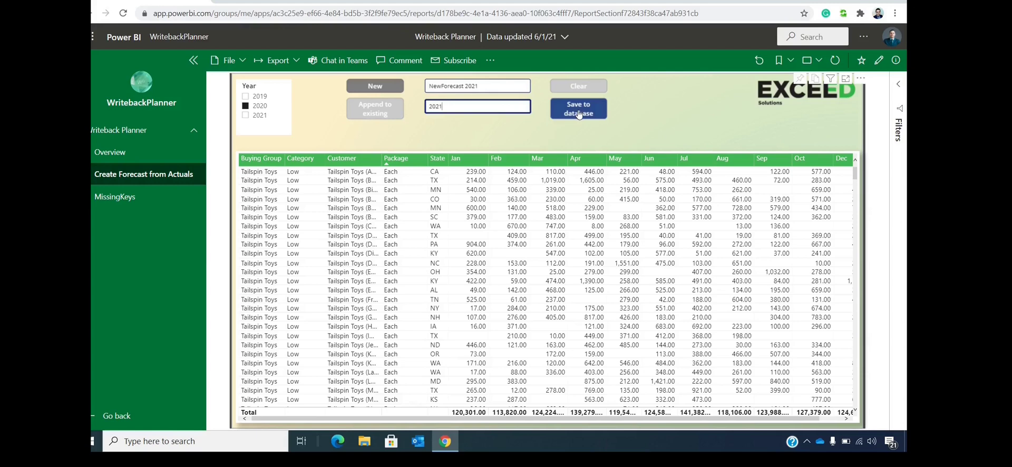
click(577, 109)
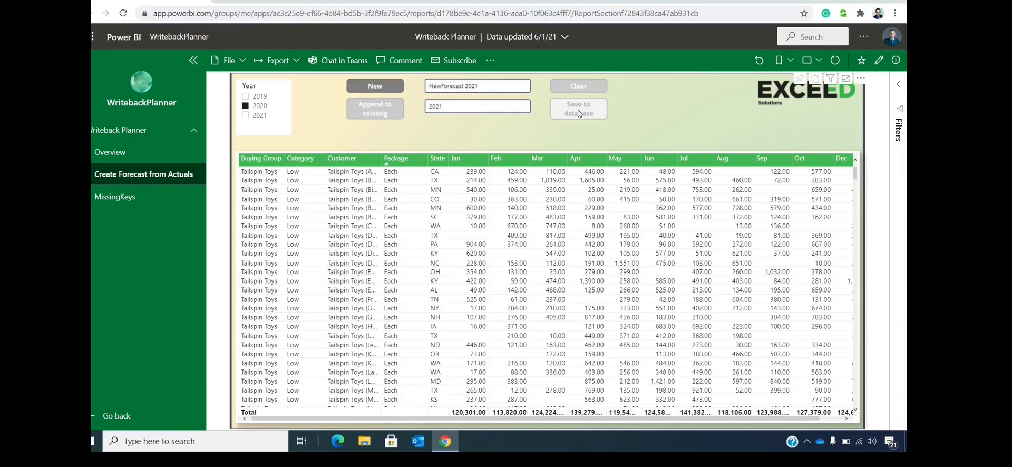
click(577, 108)
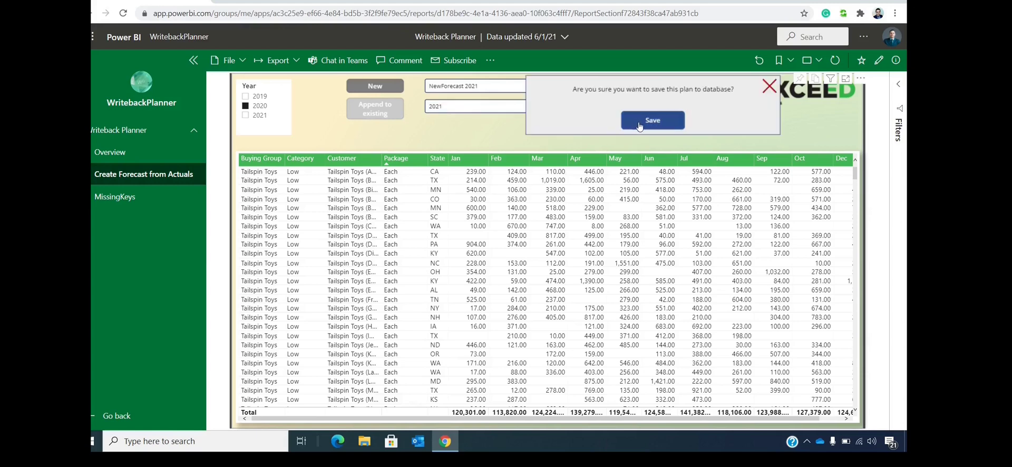
Step: Confirm saving NewForecast 2021 and wait through the unresponsive-page prompt for the Overview
click(652, 120)
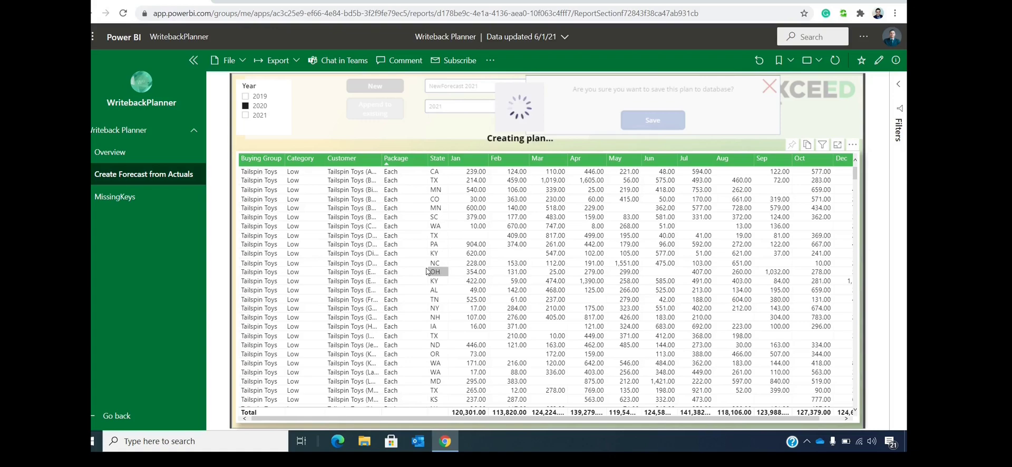
scroll(down, 3)
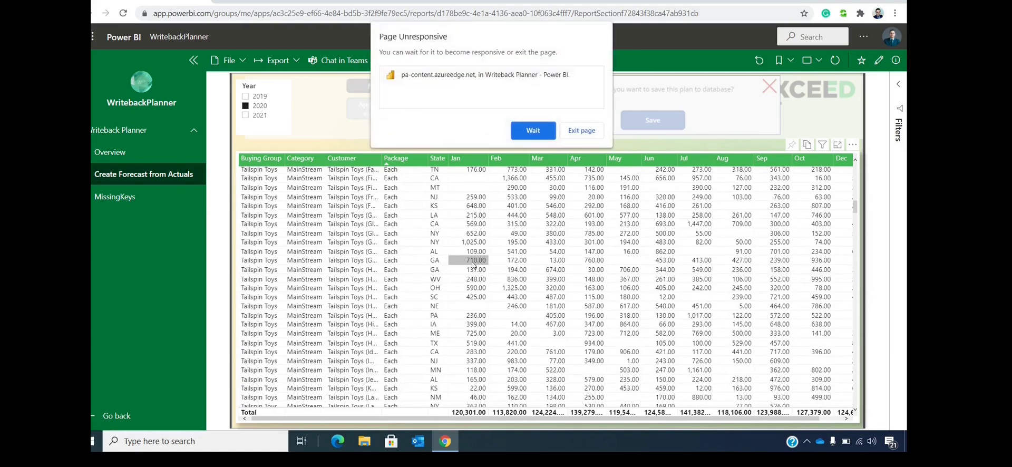
click(532, 131)
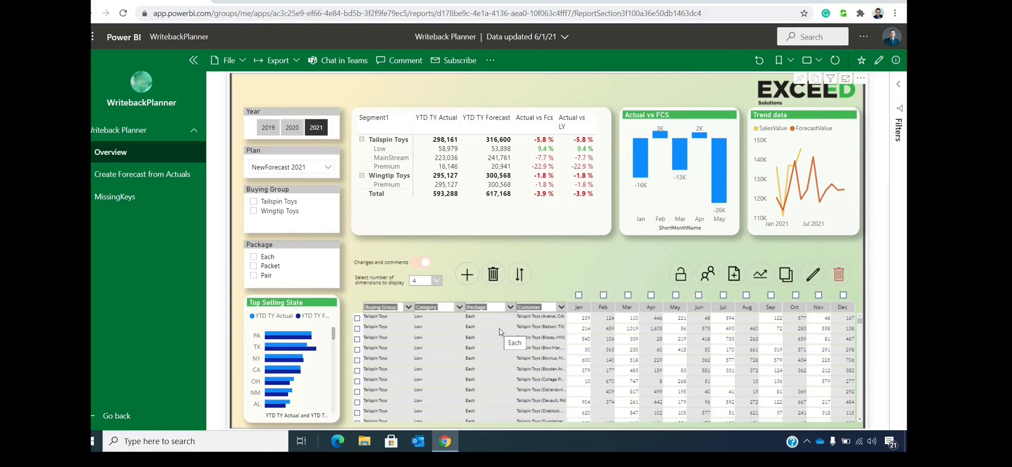
Step: Bring up the Add rows in bulk panel above the planning grid
click(578, 317)
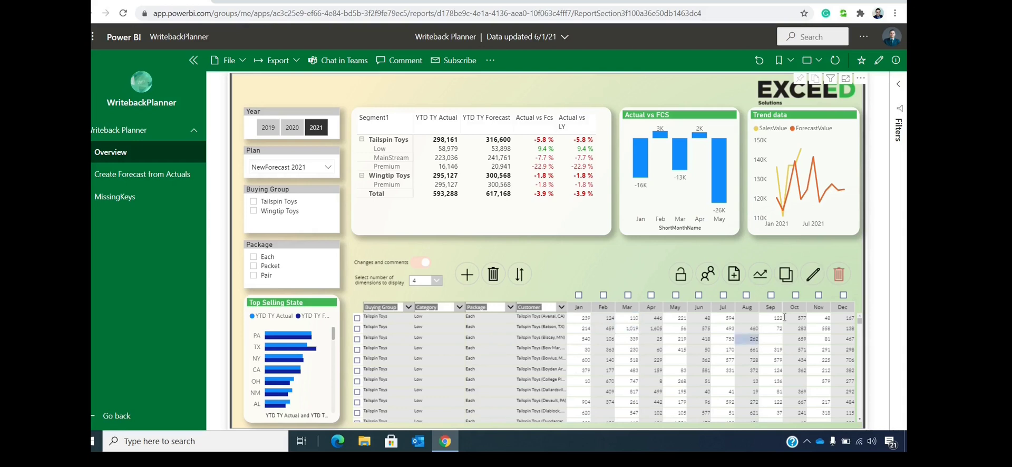
mouse_move(734, 274)
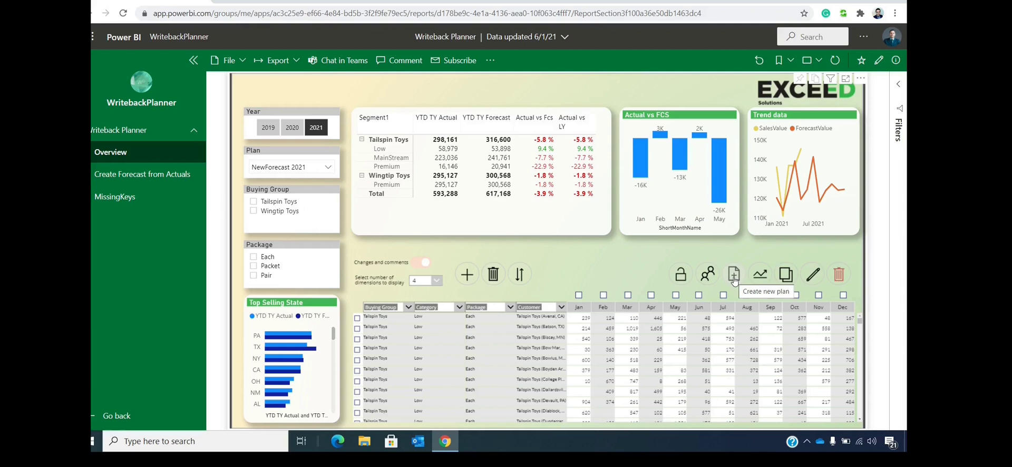
mouse_move(824, 277)
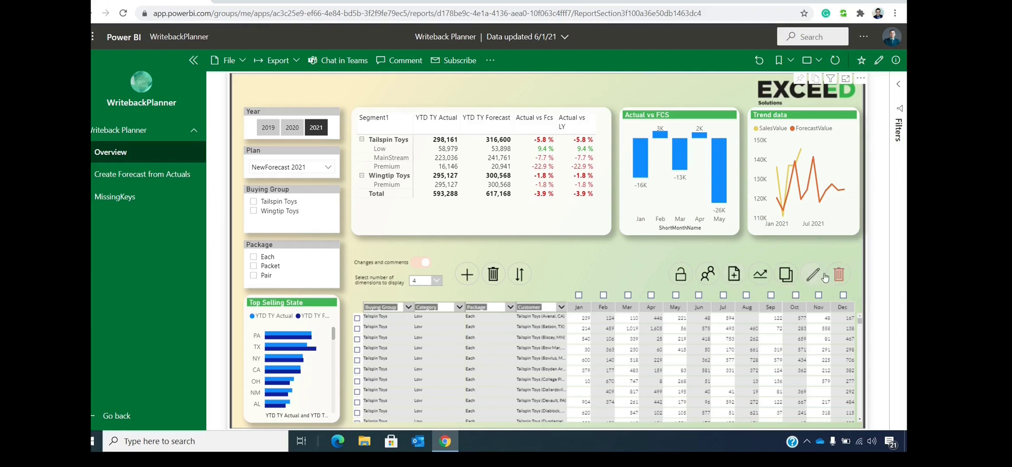
mouse_move(760, 274)
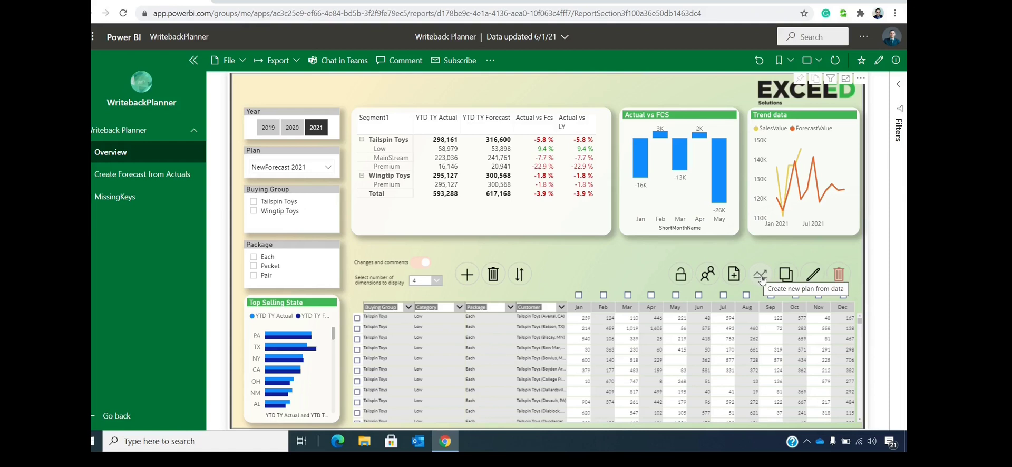
mouse_move(786, 274)
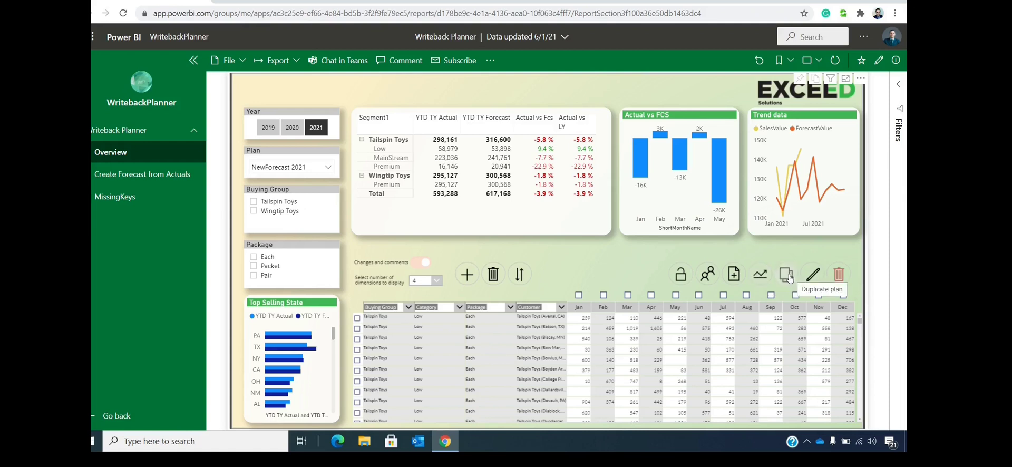
mouse_move(813, 274)
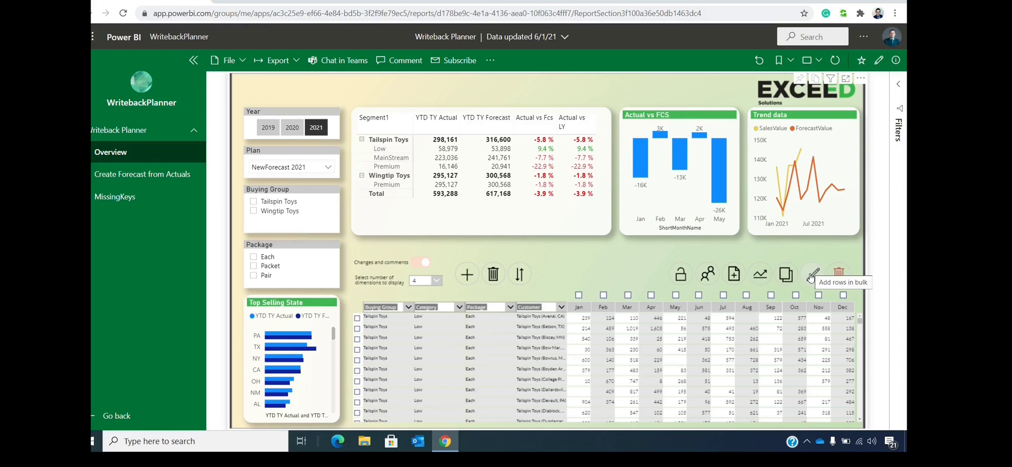
mouse_move(413, 298)
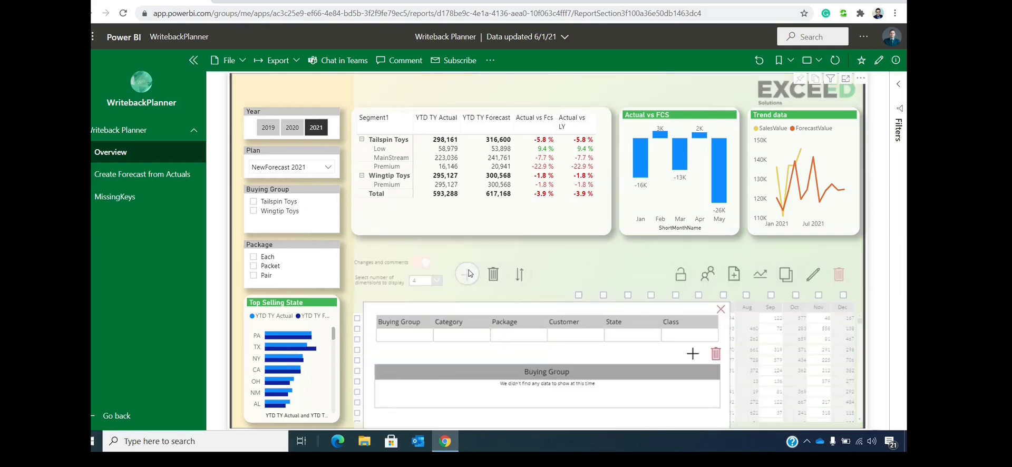
Step: Stage a new row with 'a' for Buying Group and the other dimension fields
click(467, 275)
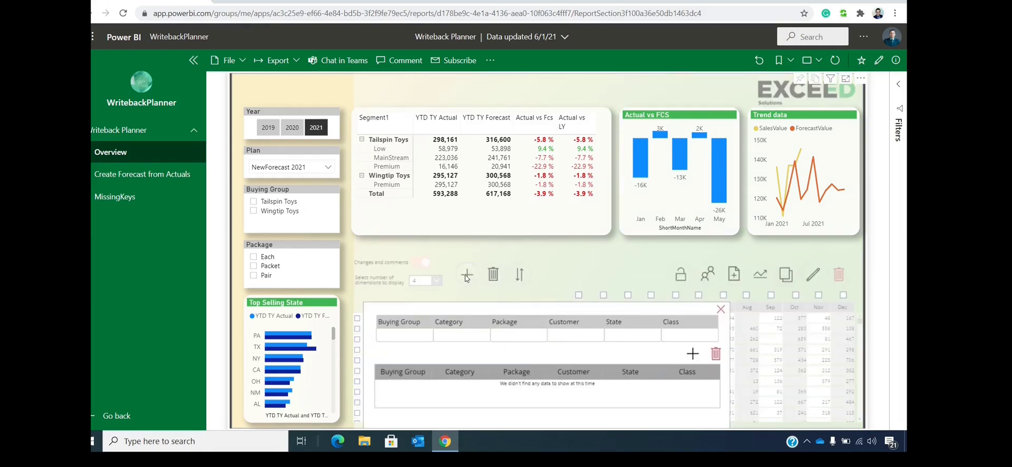
click(405, 335)
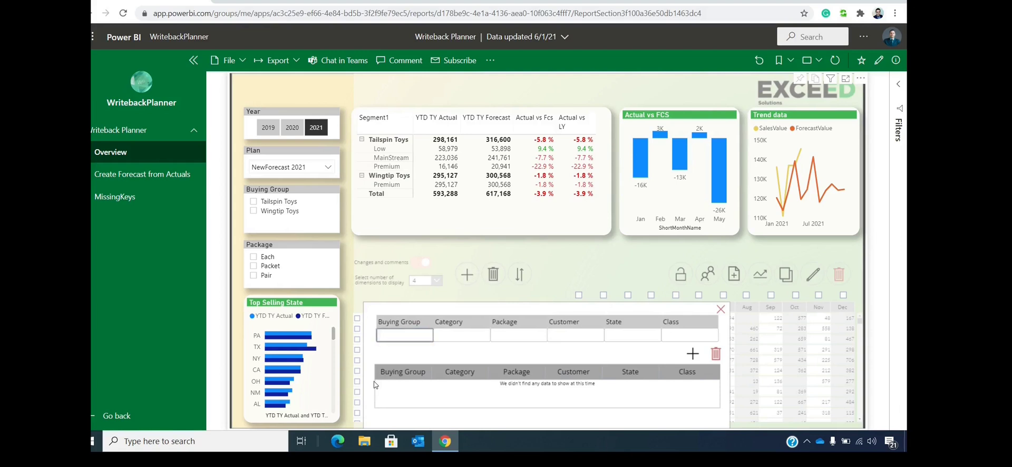
text(a)
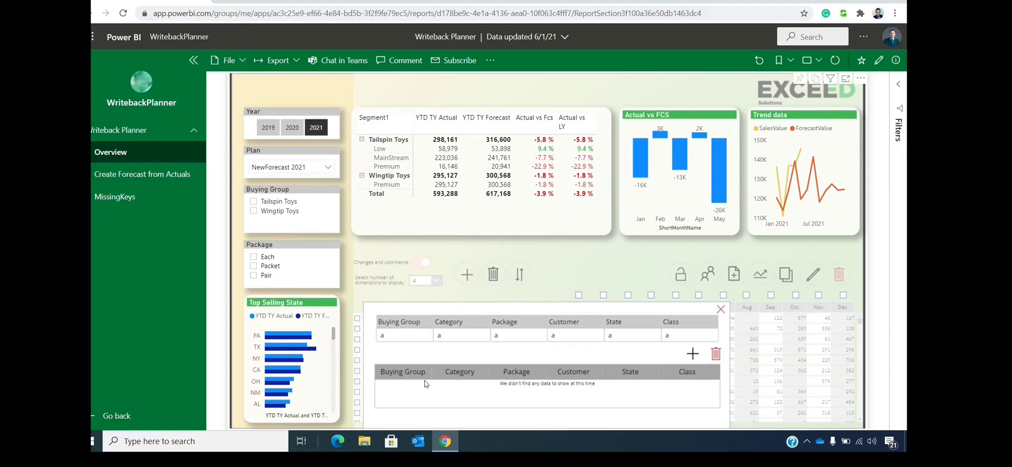
mouse_move(395, 346)
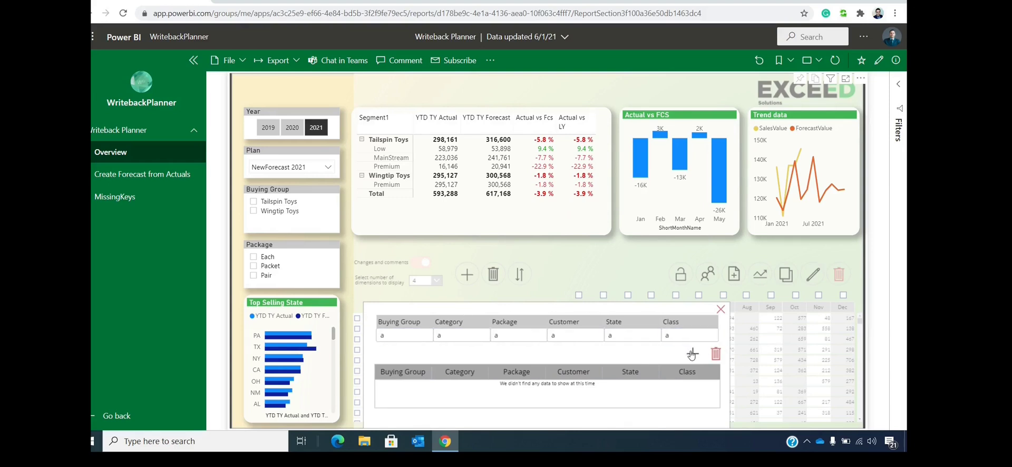
click(693, 353)
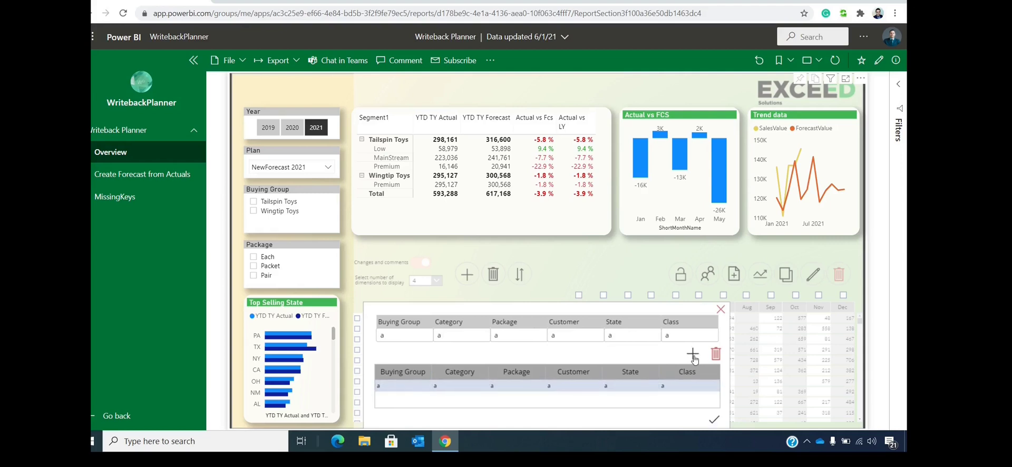
mouse_move(715, 419)
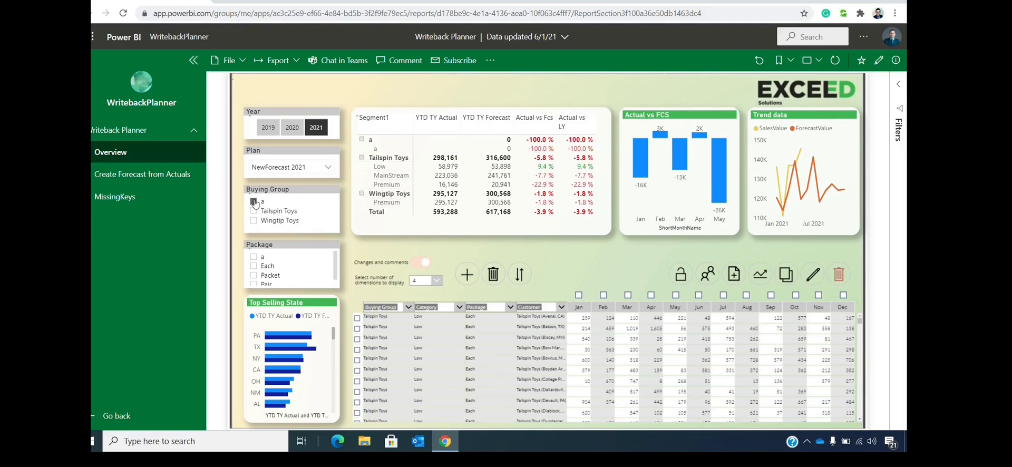
Step: Filter to buying group a and enter forecast values 1000 and 3000 into its Jan-Mar cells
click(254, 203)
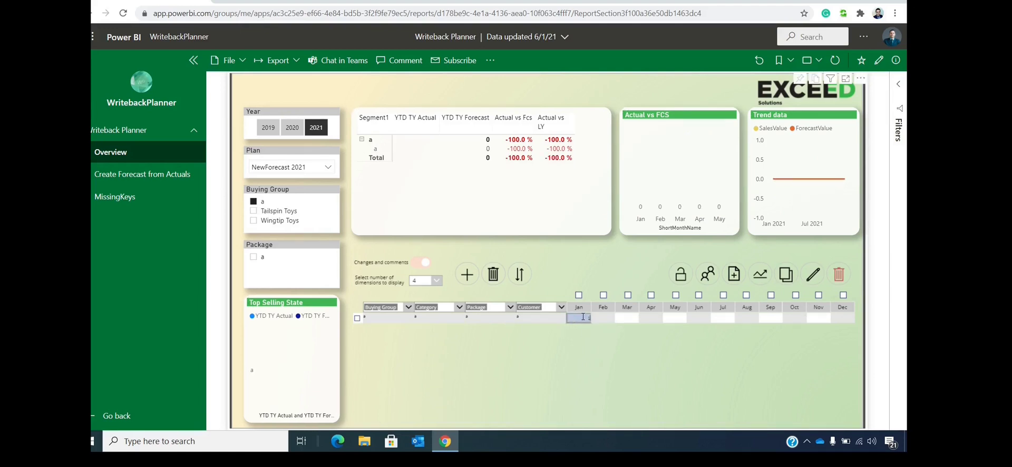
text(1000)
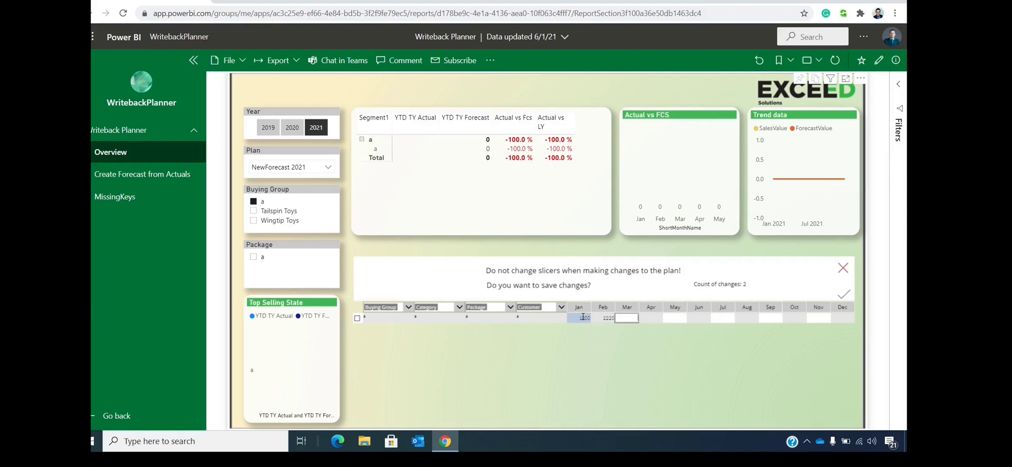
text(3000)
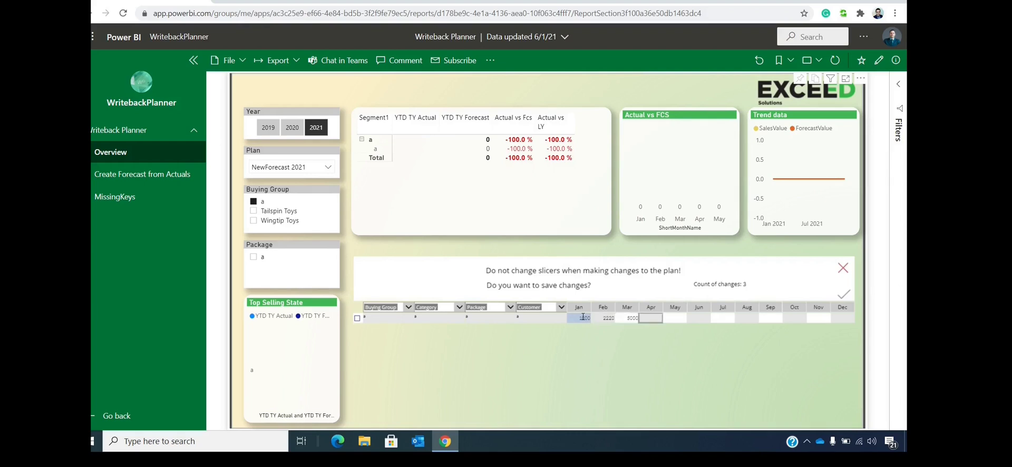